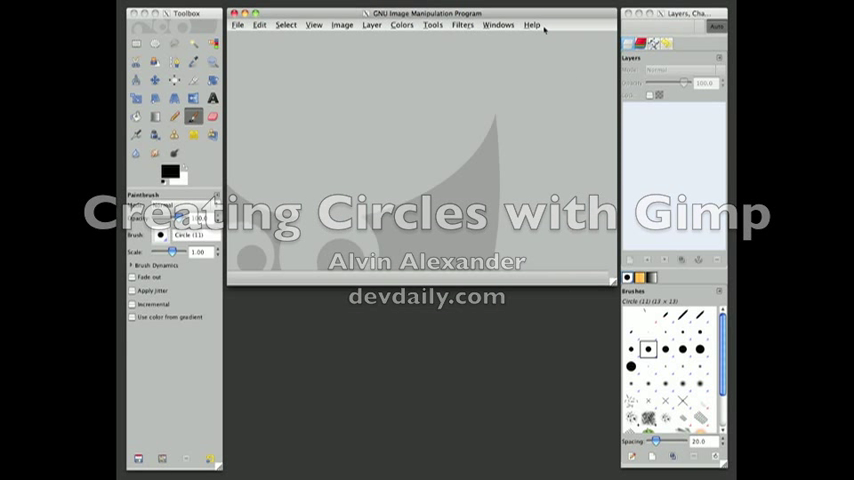
- Create a new blank white image of 640 by 400 pixels
{"action": "left_click", "coordinate": [236, 28]}
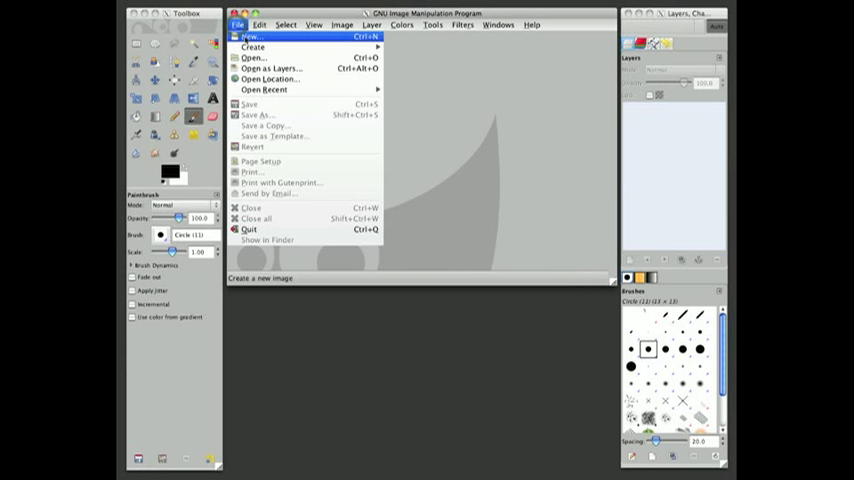
{"action": "left_click", "coordinate": [246, 36]}
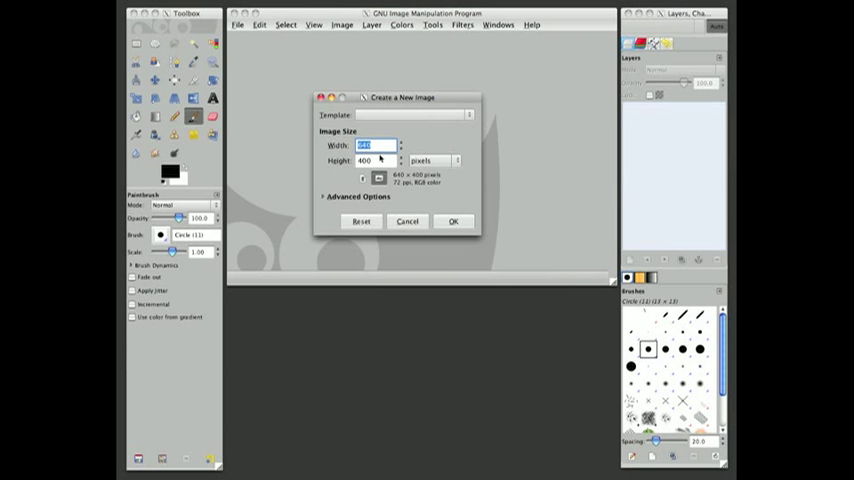
{"action": "left_click", "coordinate": [454, 220]}
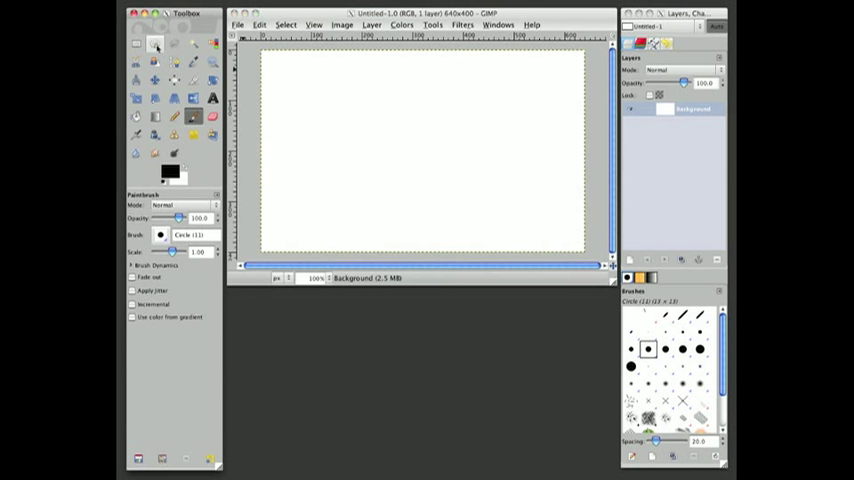
- Draw an elliptical selection on the canvas and reshape it toward a circle
{"action": "left_click", "coordinate": [154, 48]}
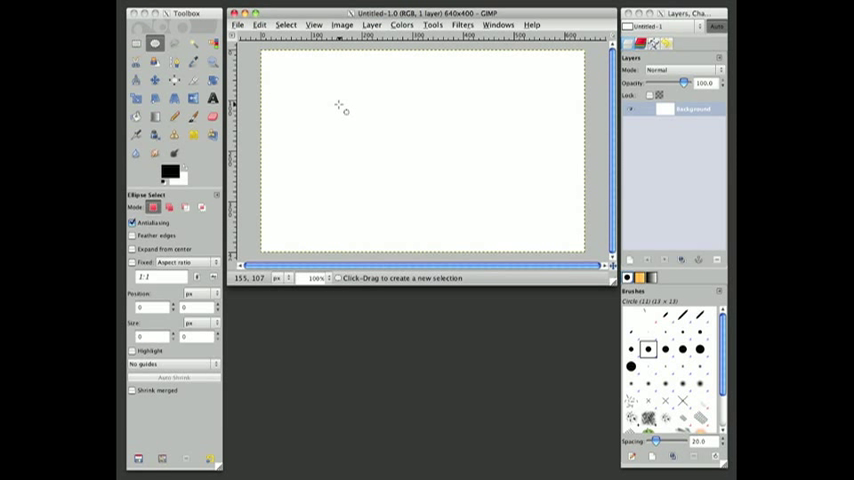
{"action": "left_click_drag", "start_coordinate": [336, 104], "coordinate": [444, 152]}
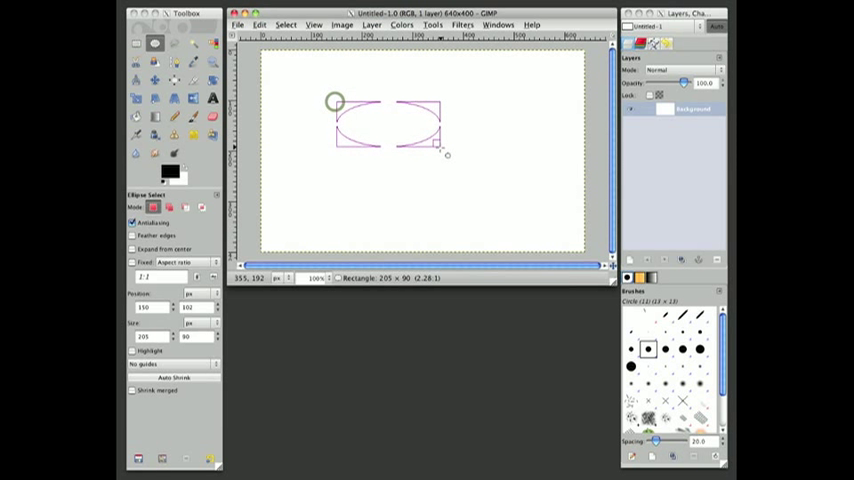
{"action": "left_click_drag", "start_coordinate": [444, 152], "coordinate": [504, 180]}
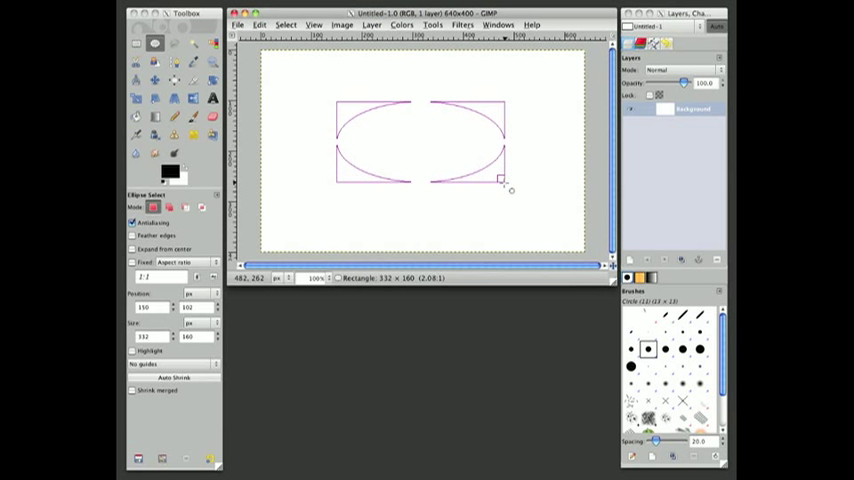
{"action": "left_click_drag", "start_coordinate": [502, 180], "coordinate": [466, 192]}
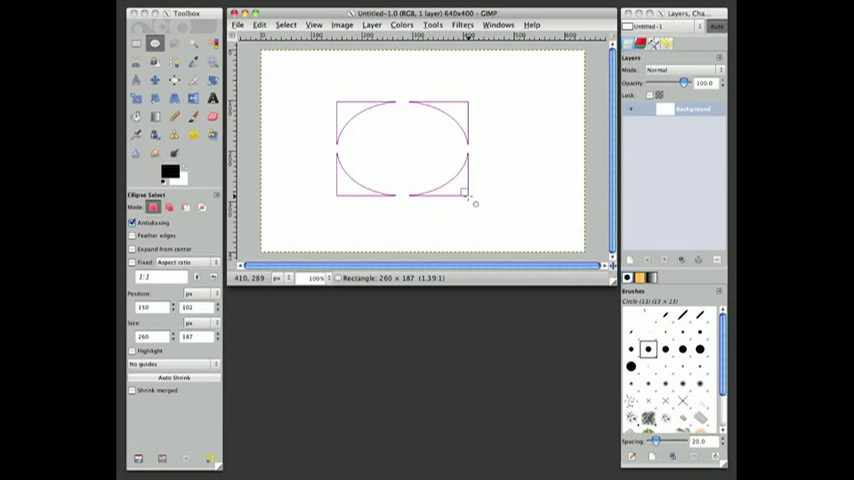
{"action": "left_click_drag", "start_coordinate": [468, 190], "coordinate": [490, 194]}
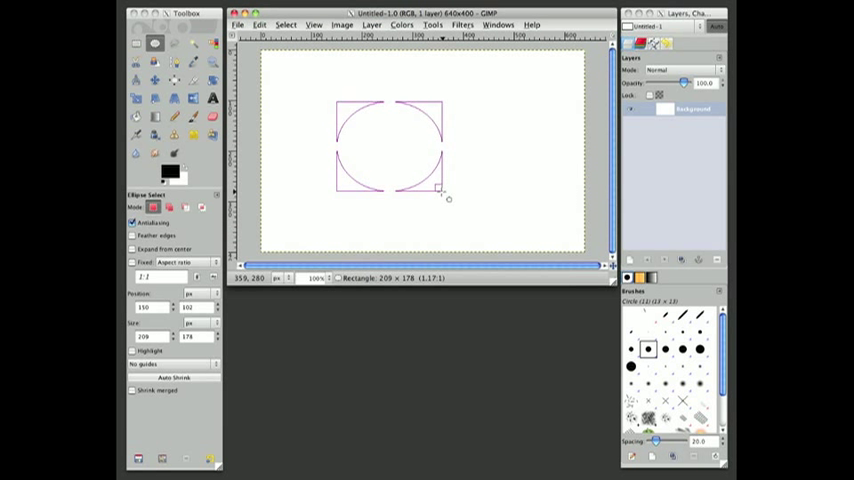
- Redraw and fine-tune the selection until it is nearly circular
{"action": "left_click_drag", "start_coordinate": [444, 190], "coordinate": [430, 184]}
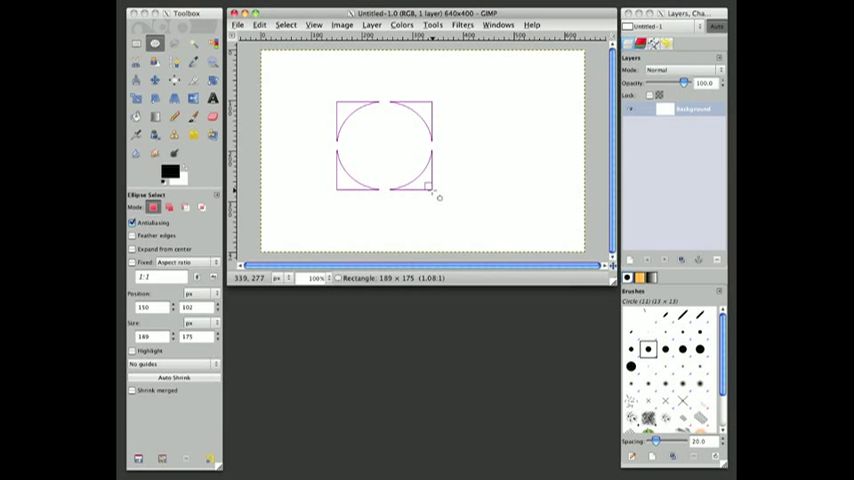
{"action": "left_click_drag", "start_coordinate": [428, 186], "coordinate": [424, 188]}
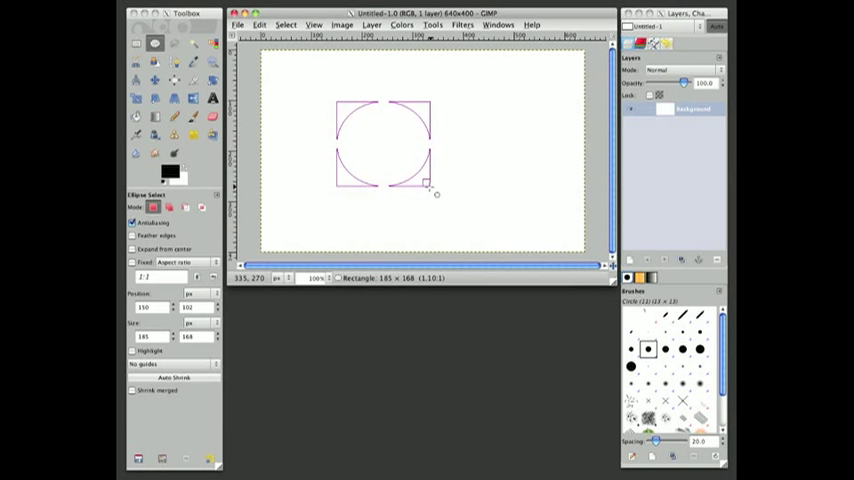
{"action": "left_click_drag", "start_coordinate": [428, 188], "coordinate": [444, 194]}
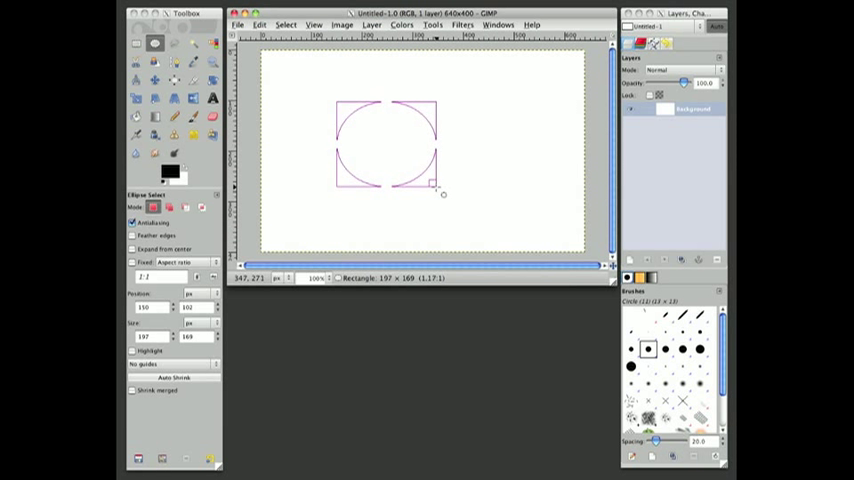
{"action": "left_click_drag", "start_coordinate": [438, 186], "coordinate": [432, 194]}
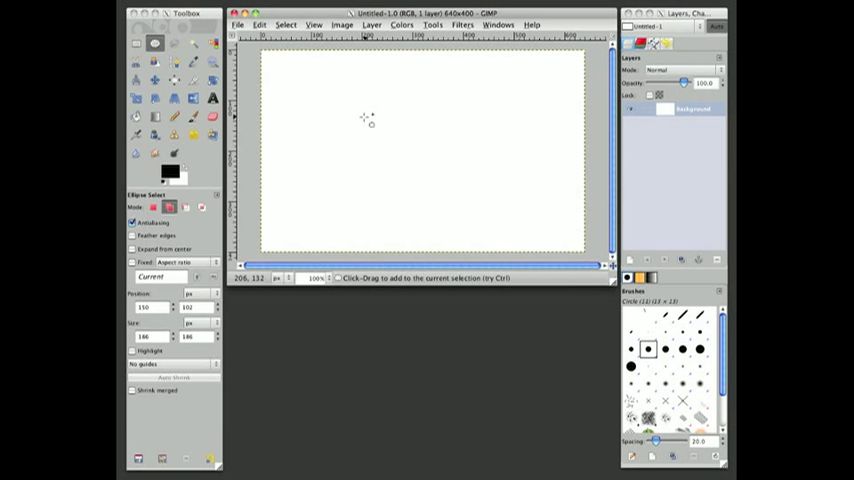
{"action": "mouse_move", "coordinate": [364, 112]}
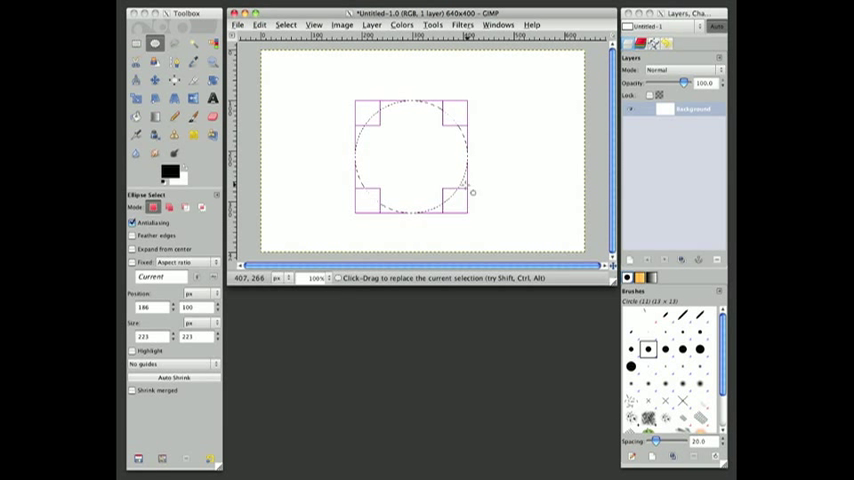
{"action": "mouse_move", "coordinate": [380, 80]}
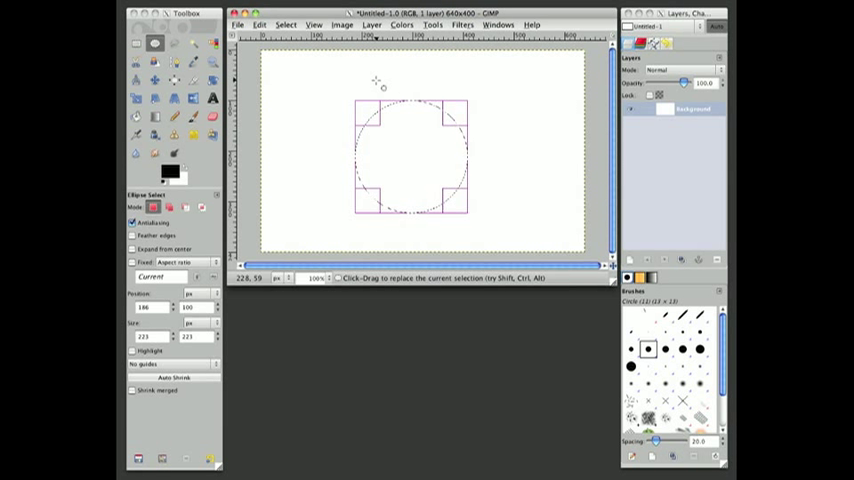
{"action": "left_click", "coordinate": [260, 24]}
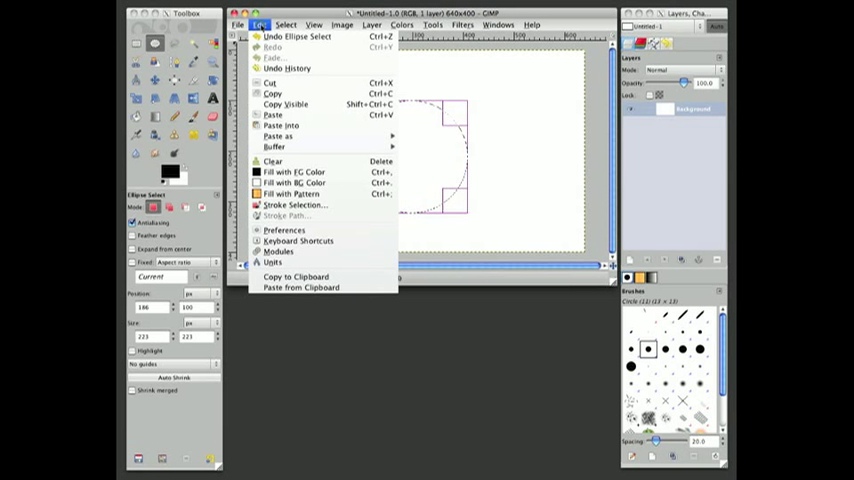
{"action": "mouse_move", "coordinate": [300, 172]}
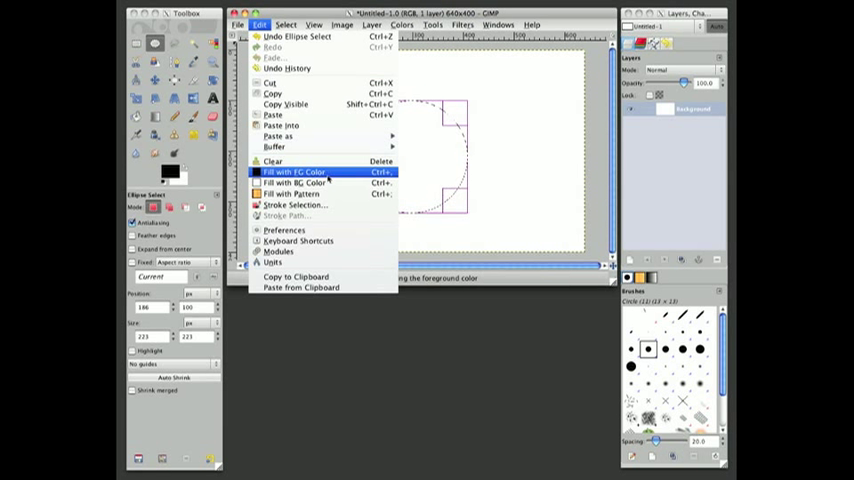
{"action": "mouse_move", "coordinate": [300, 184]}
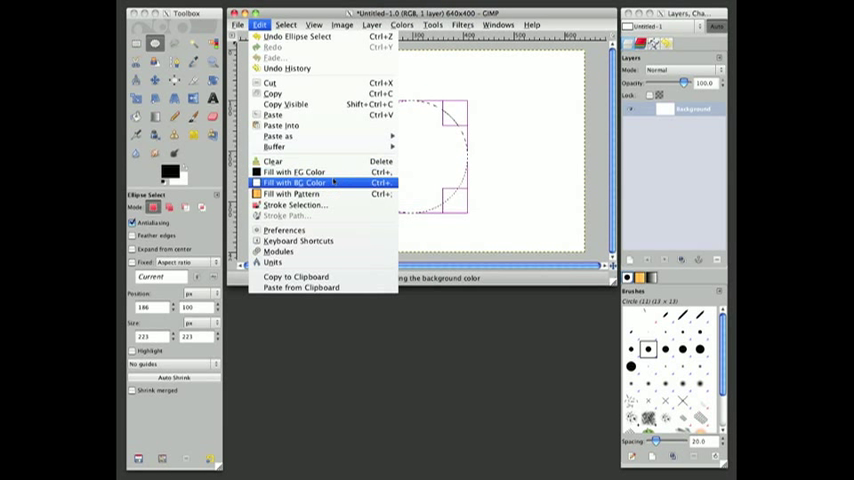
{"action": "mouse_move", "coordinate": [304, 172]}
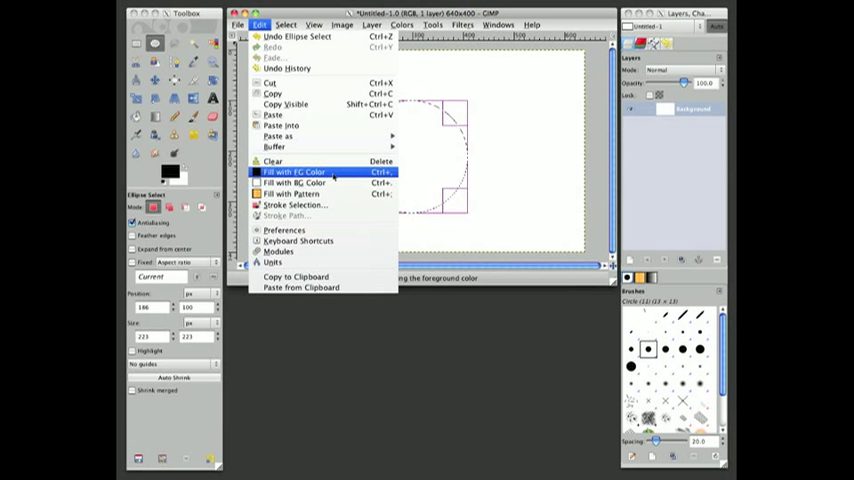
{"action": "left_click", "coordinate": [300, 172]}
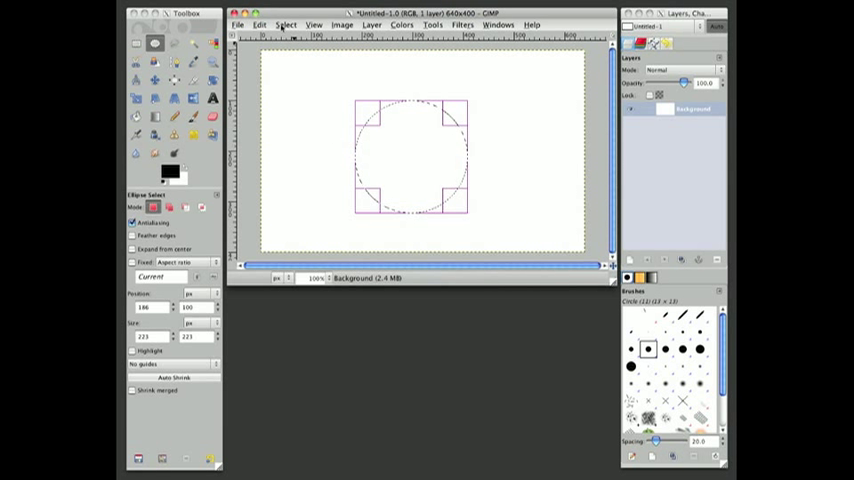
- Border the circular selection by 10 pixels with feathering enabled
{"action": "left_click", "coordinate": [288, 24]}
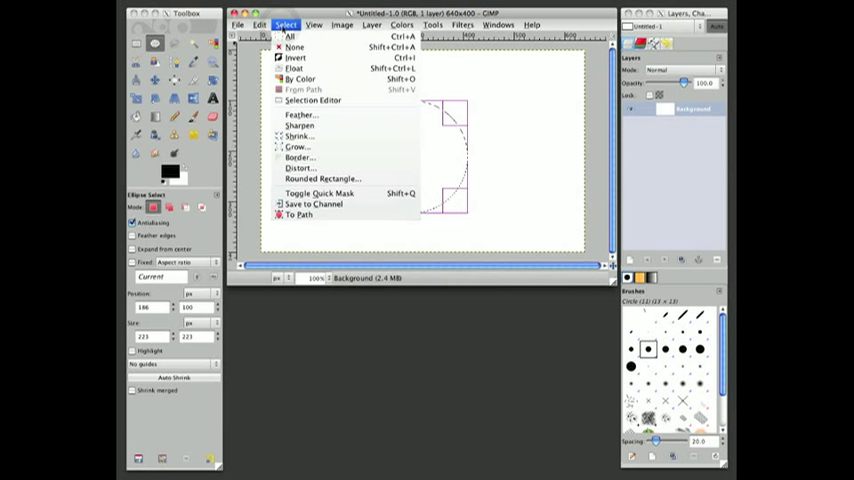
{"action": "left_click", "coordinate": [300, 156]}
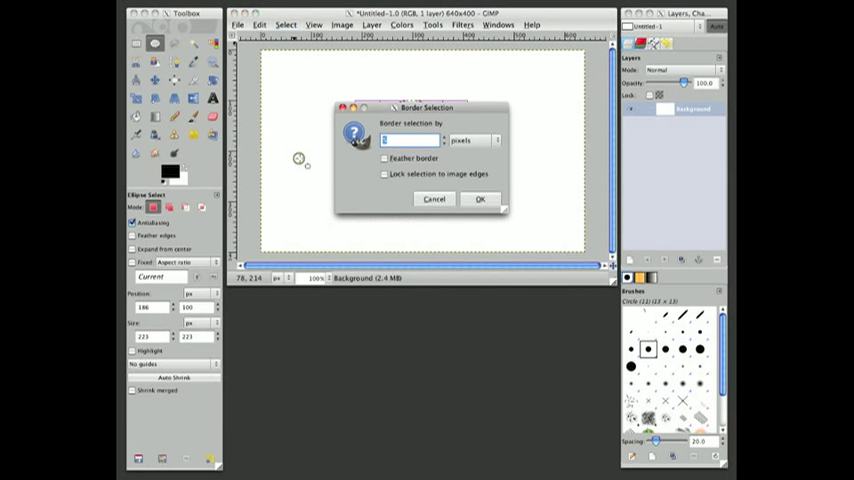
{"action": "left_click", "coordinate": [420, 140]}
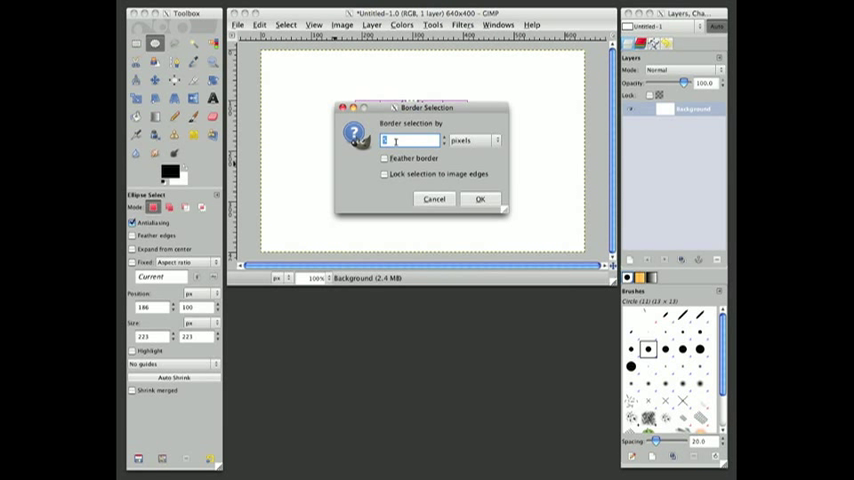
{"action": "type", "text": "10"}
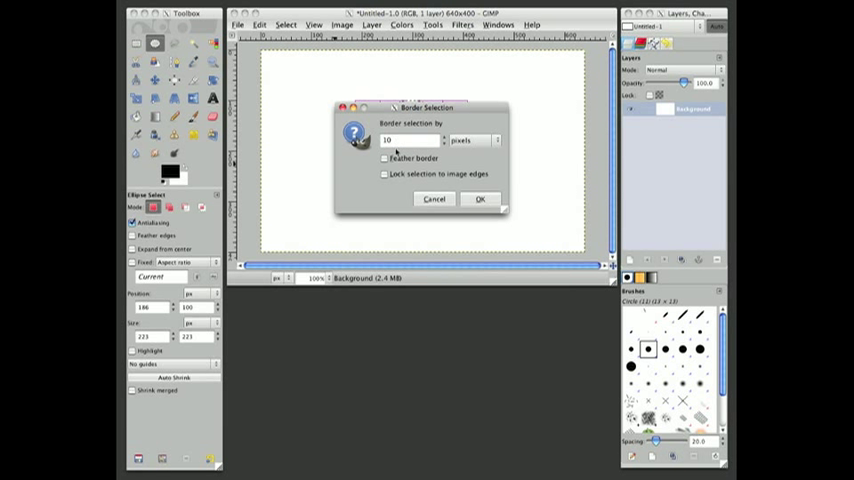
{"action": "left_click", "coordinate": [384, 158]}
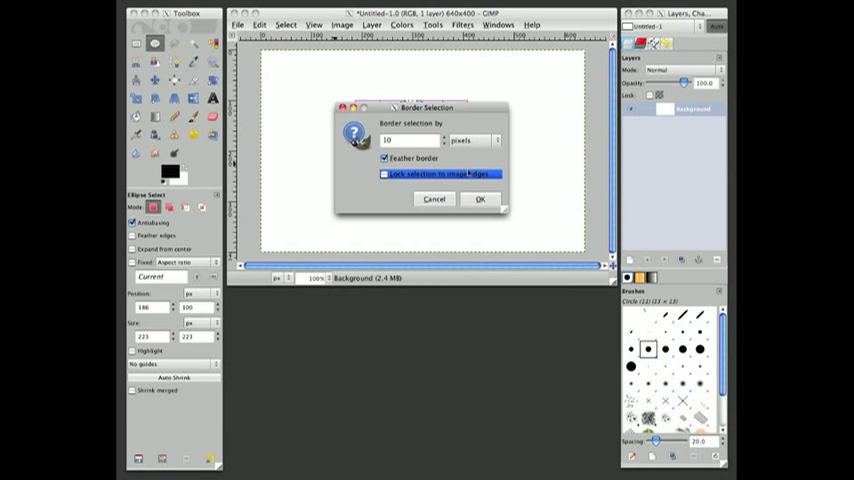
{"action": "left_click", "coordinate": [480, 200]}
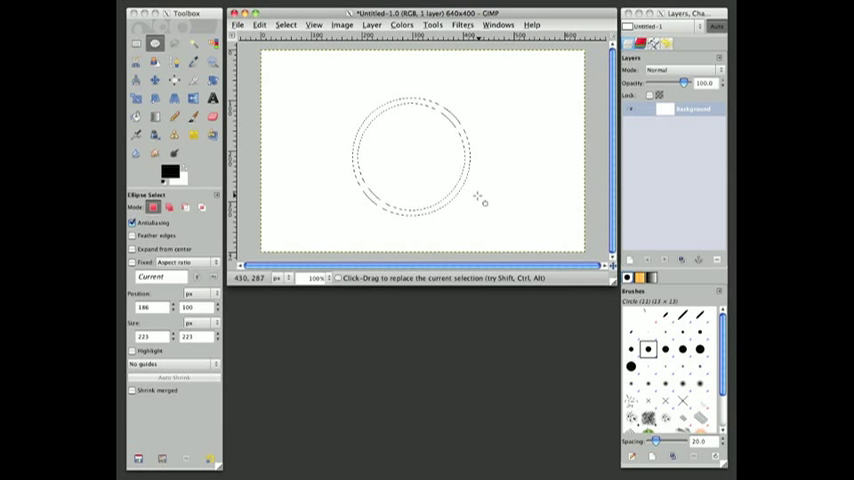
{"action": "mouse_move", "coordinate": [474, 200]}
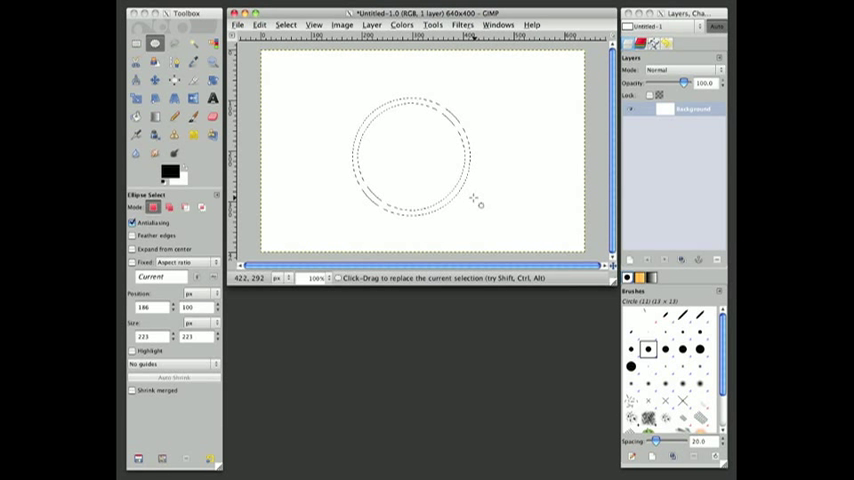
- Fill the ring-shaped selection with the black foreground color
{"action": "left_click", "coordinate": [262, 24]}
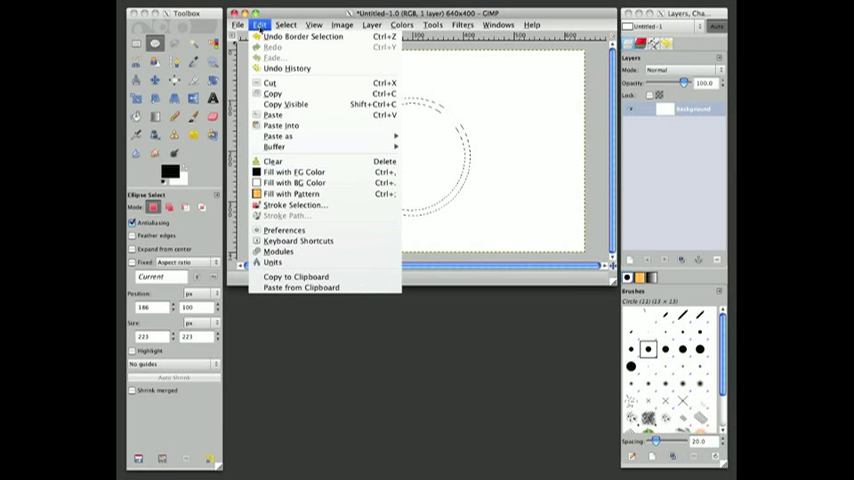
{"action": "mouse_move", "coordinate": [320, 176]}
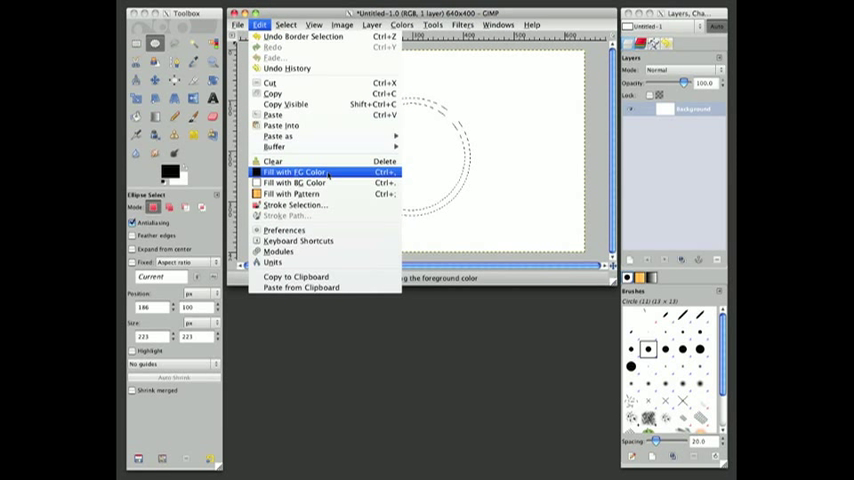
{"action": "left_click", "coordinate": [300, 174]}
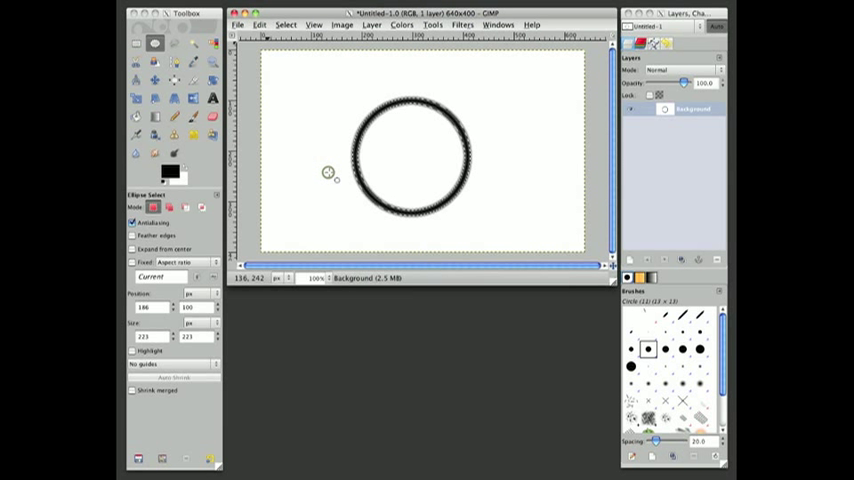